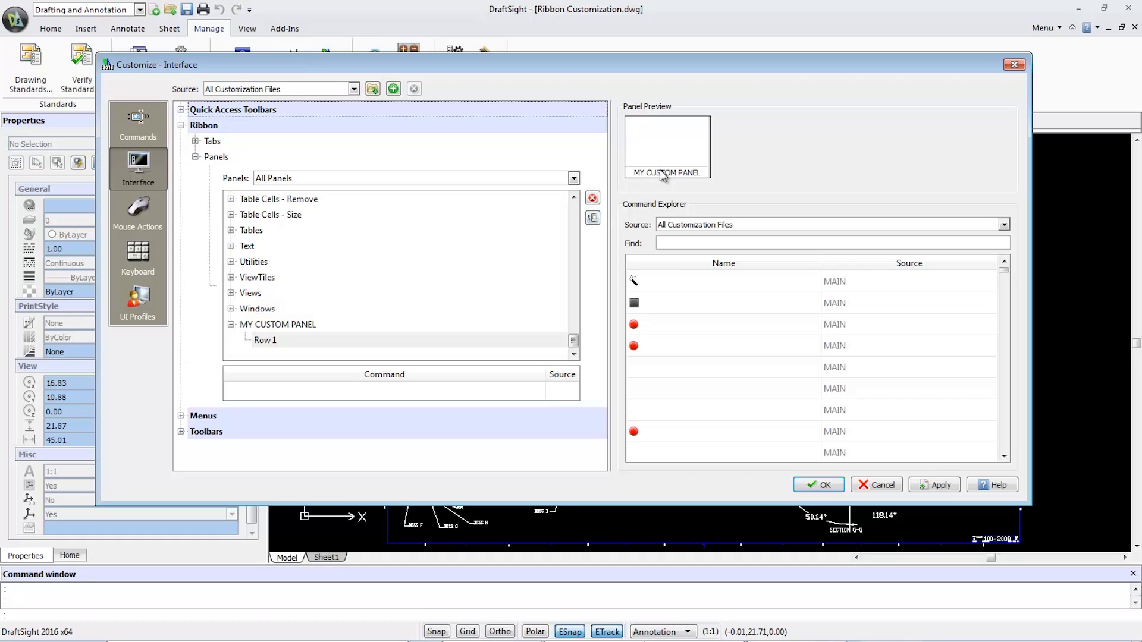
Step: Find the Line command, drop it into Row 1 of MY CUSTOM PANEL and select its button
type("LINE")
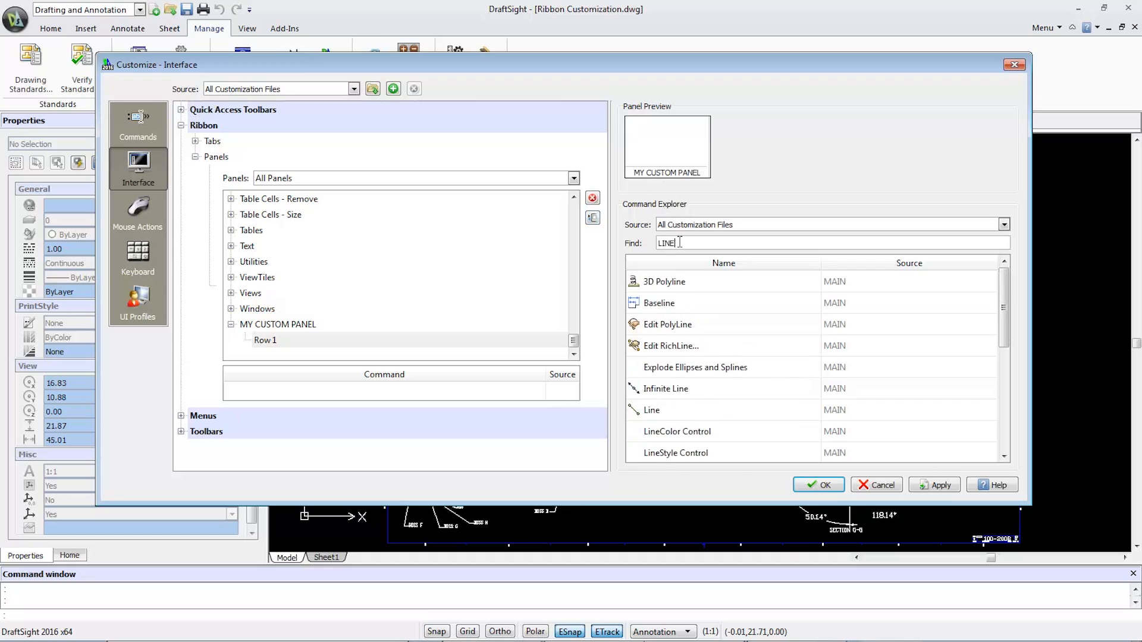
left_click(651, 409)
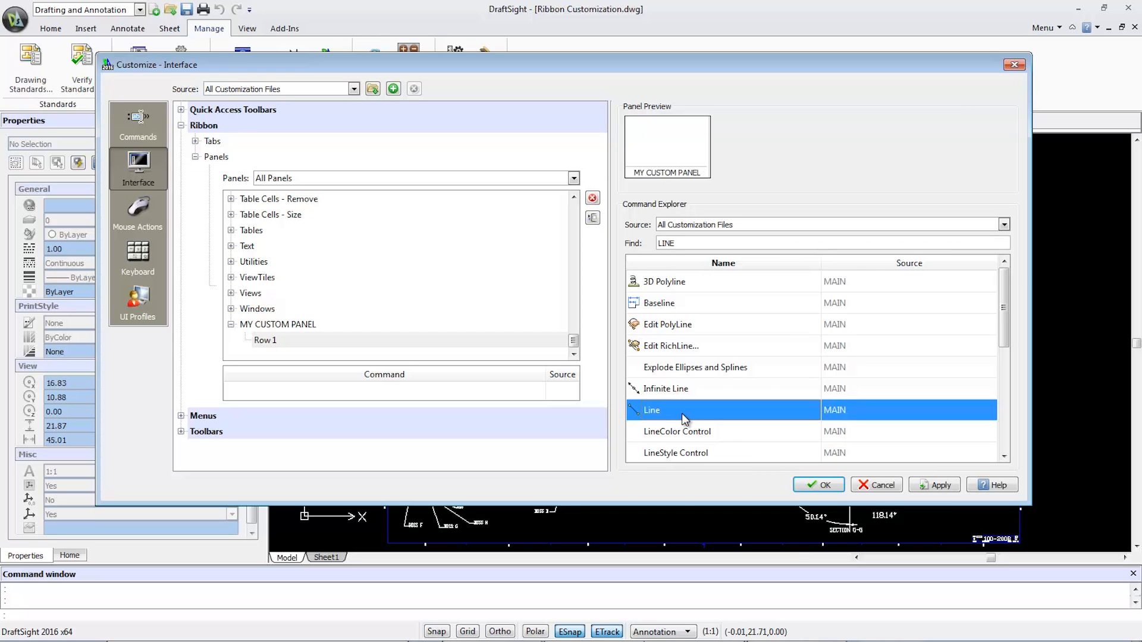
left_click_drag(684, 418, 477, 351)
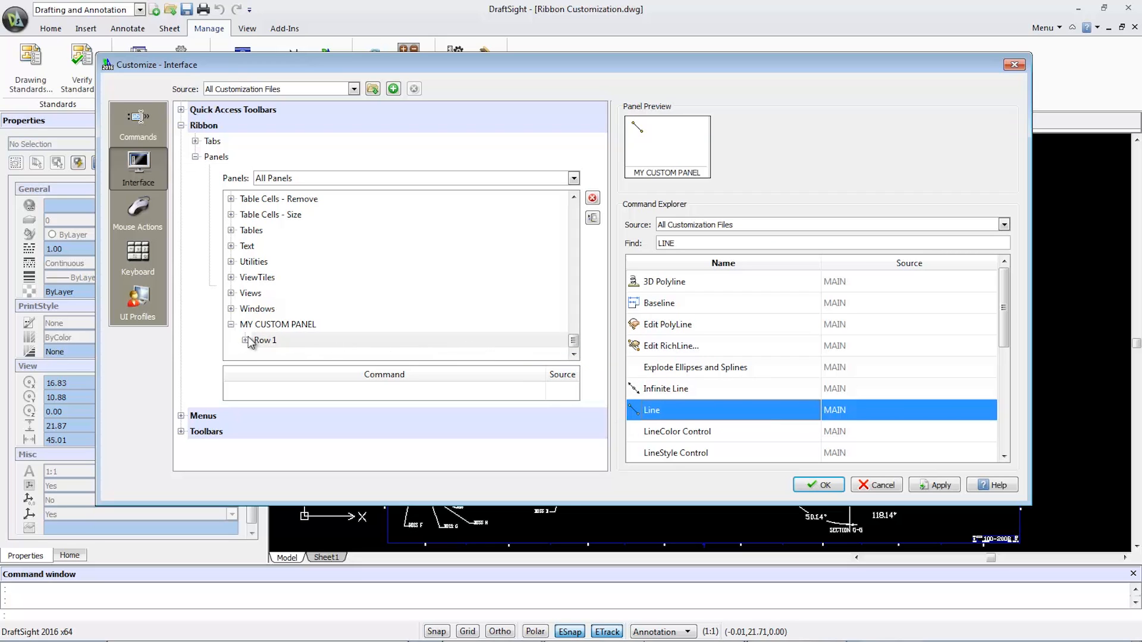
left_click(244, 340)
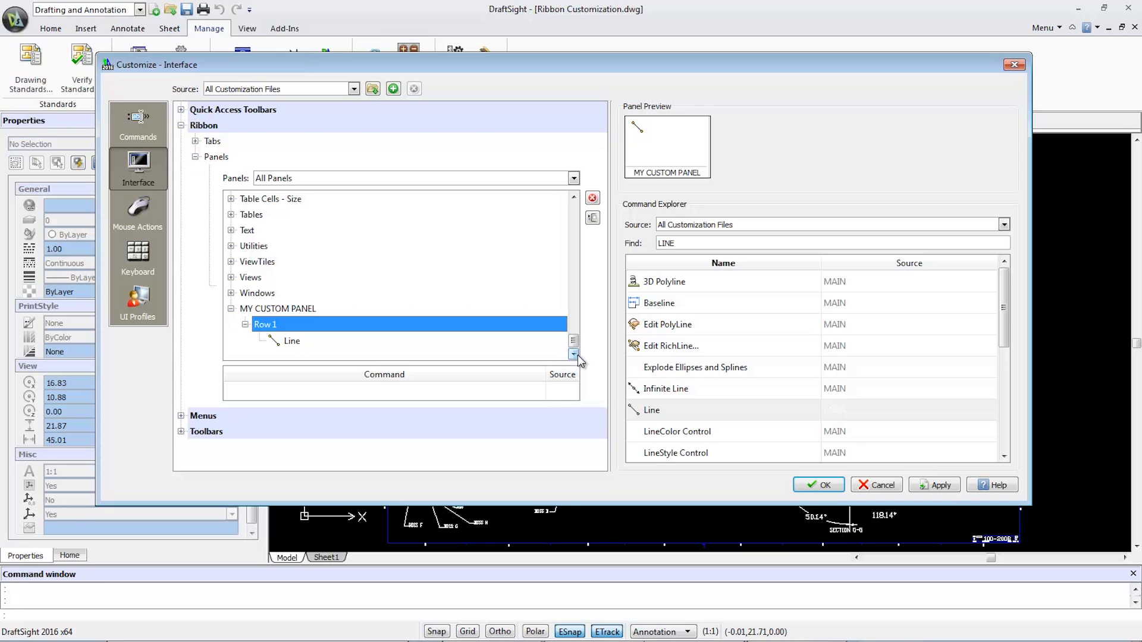
left_click(292, 340)
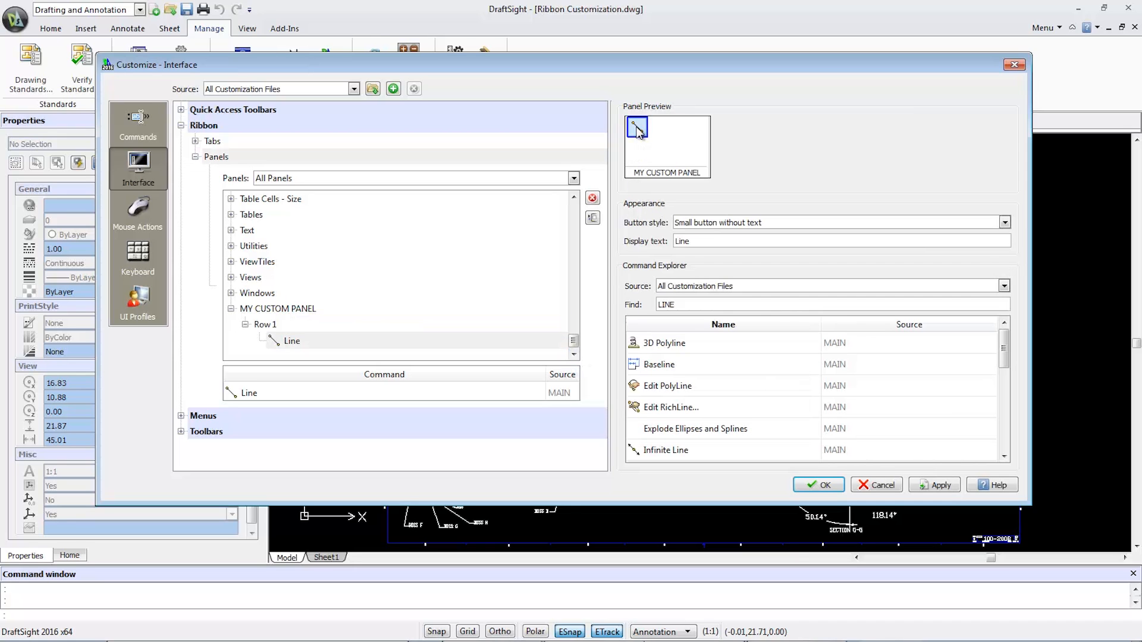
Step: Make Line a large button with text (vertical) and locate the PolyLine command
left_click(1005, 222)
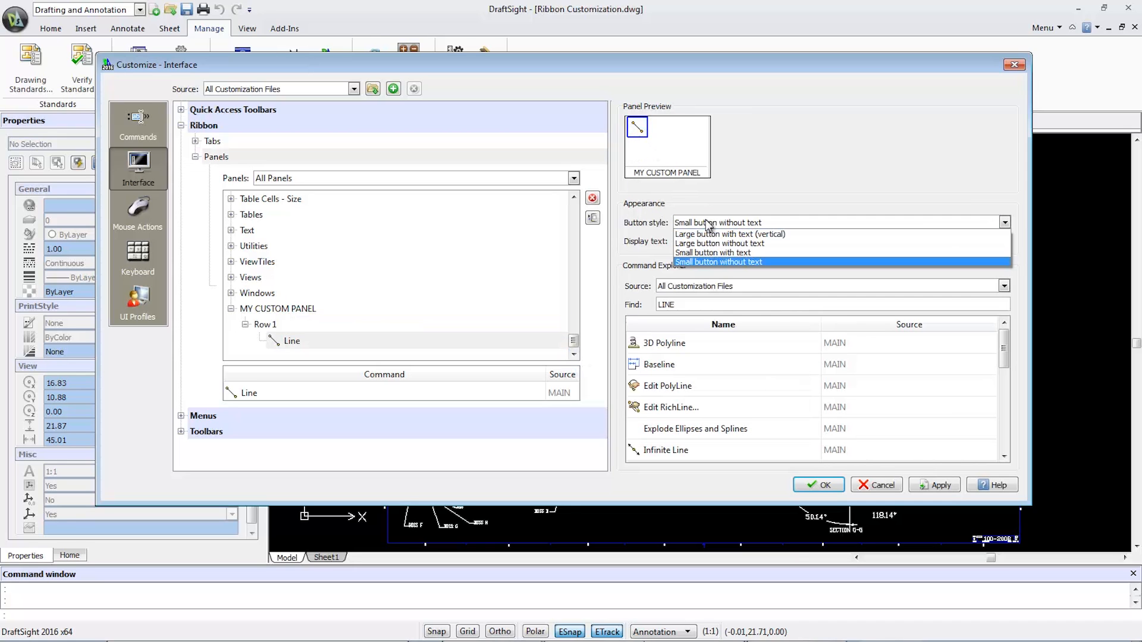
left_click(729, 234)
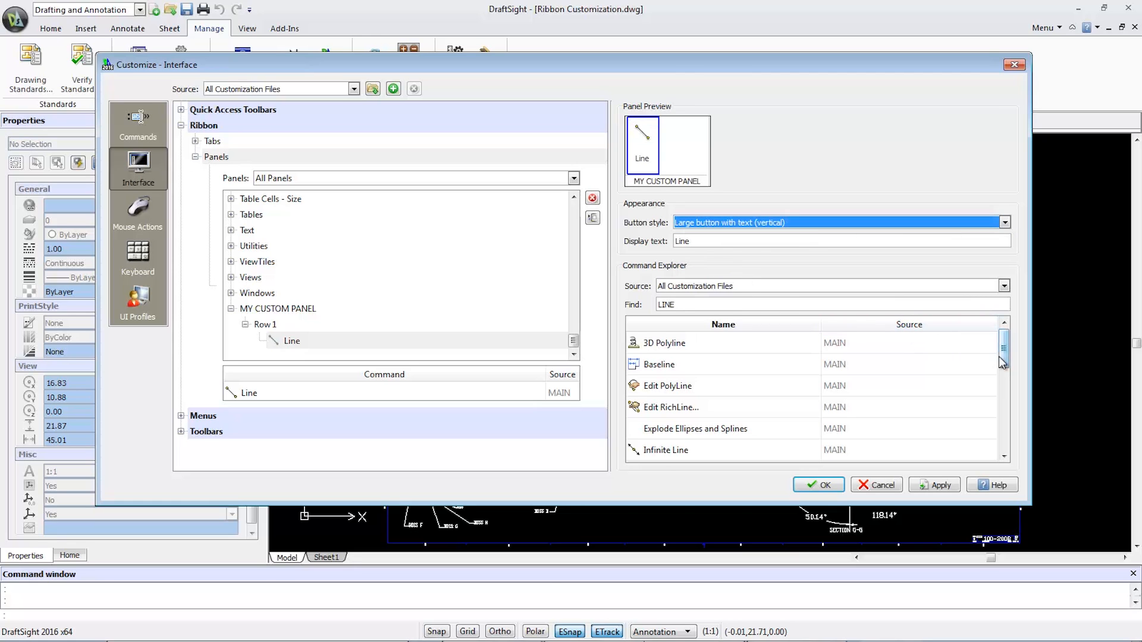
left_click_drag(1002, 357, 1003, 419)
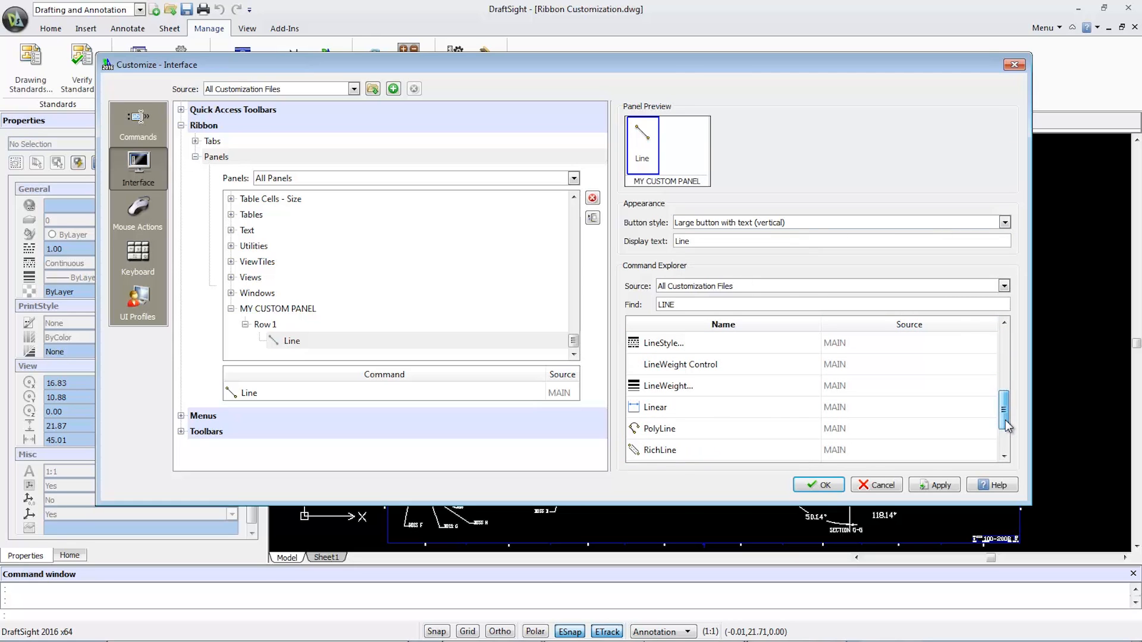
left_click(659, 428)
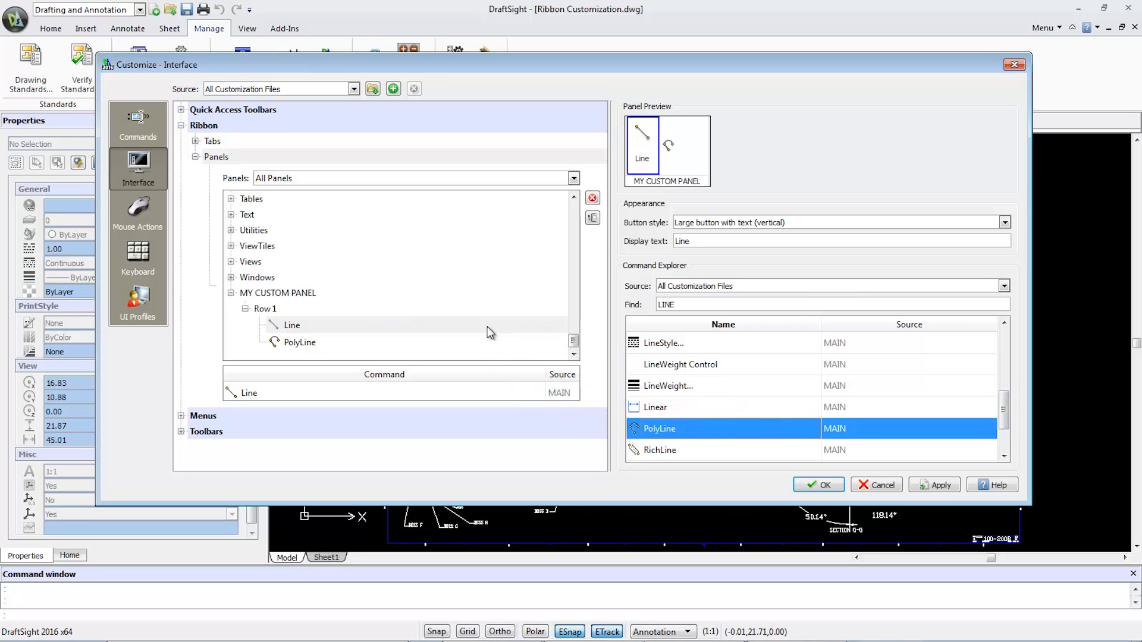
Step: Give PolyLine in Row 1 the large vertical text style and display text PLine
left_click(300, 343)
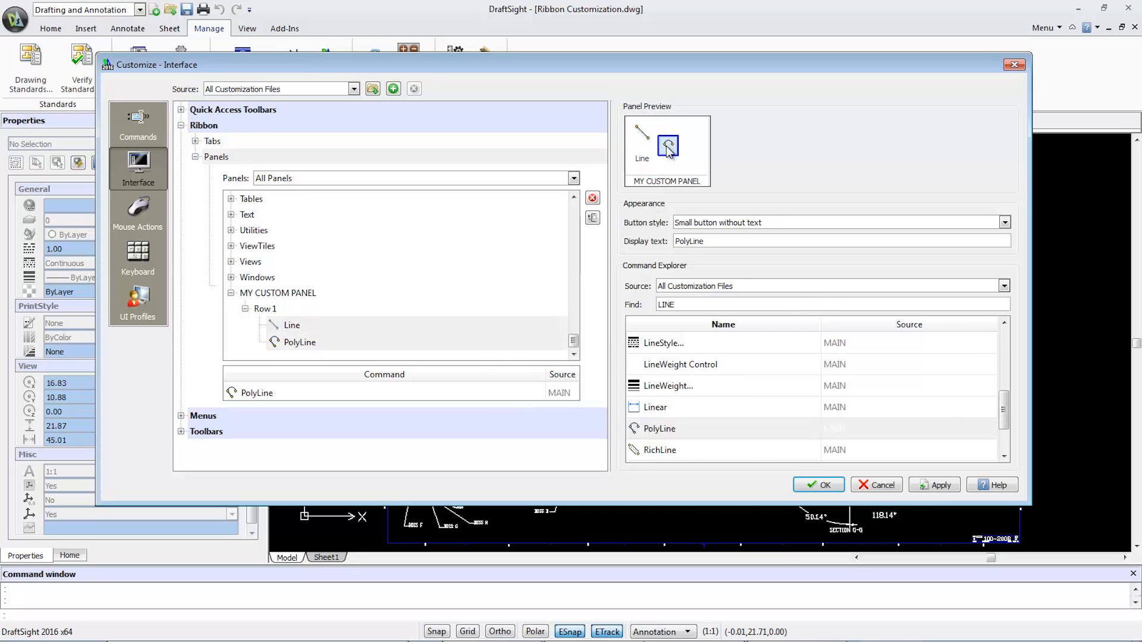
left_click(1003, 222)
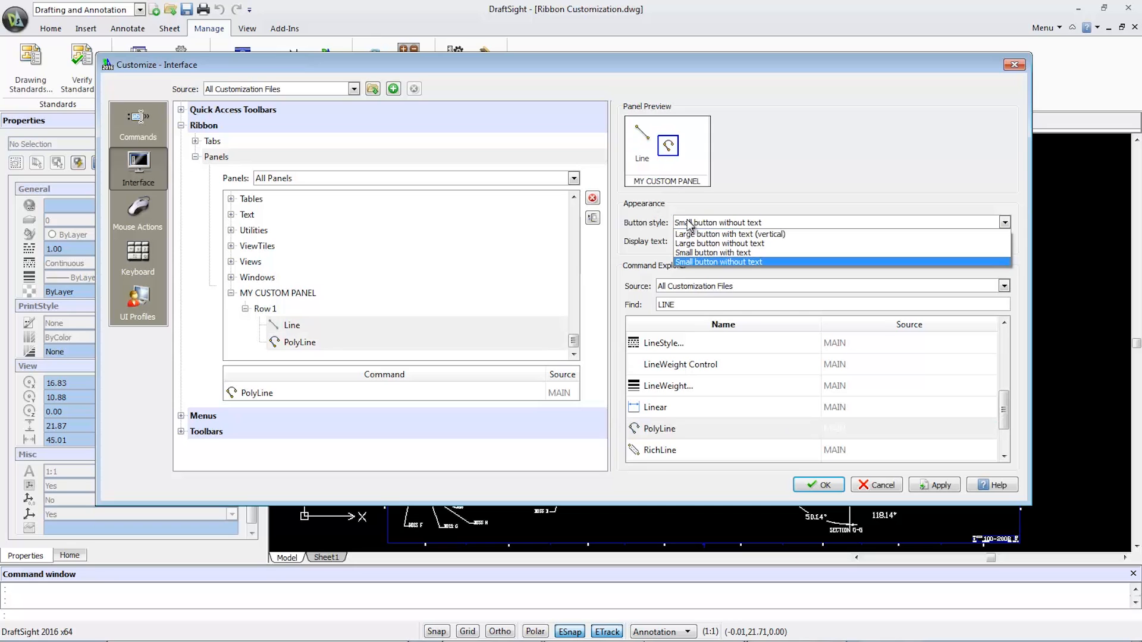
left_click(729, 234)
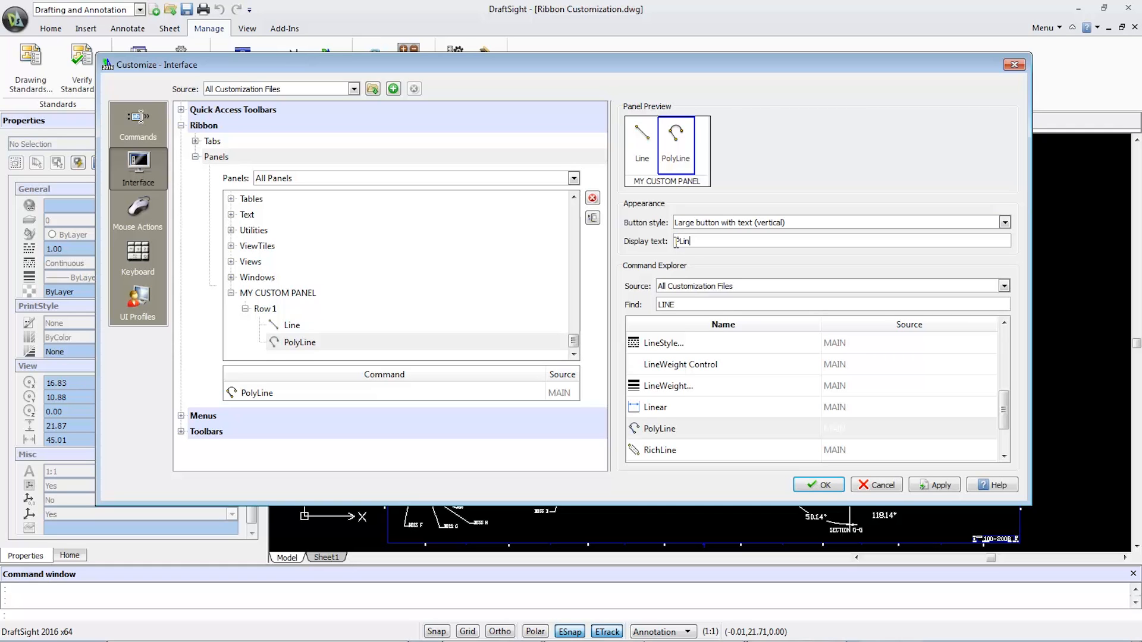
type("PLine")
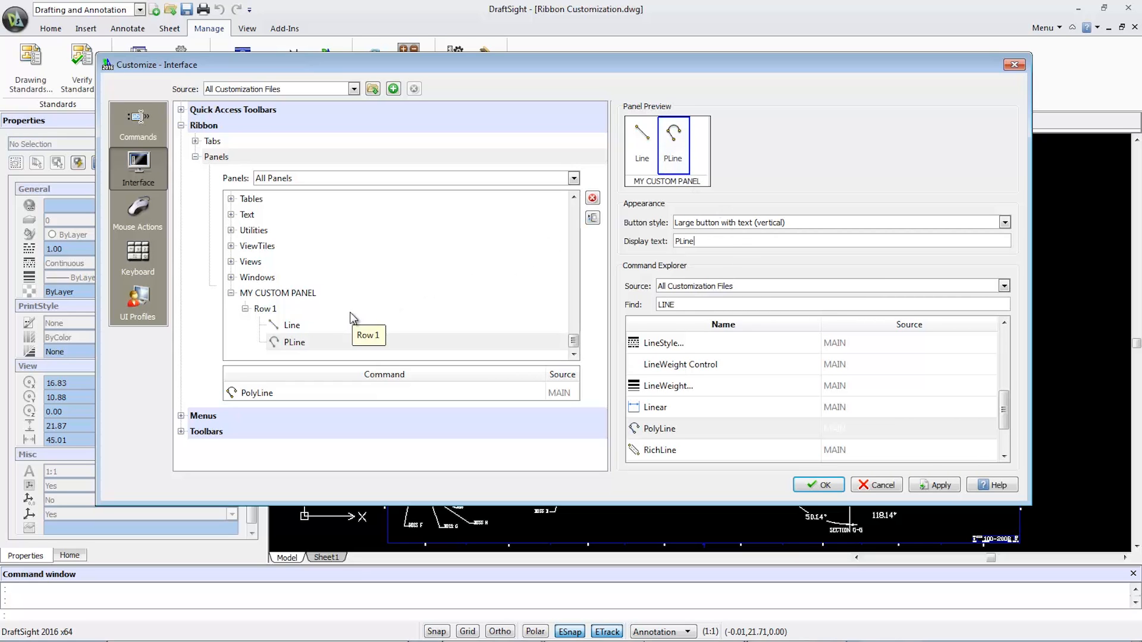
Step: Add a new drop-down to Row 1 and name it Control
right_click(266, 308)
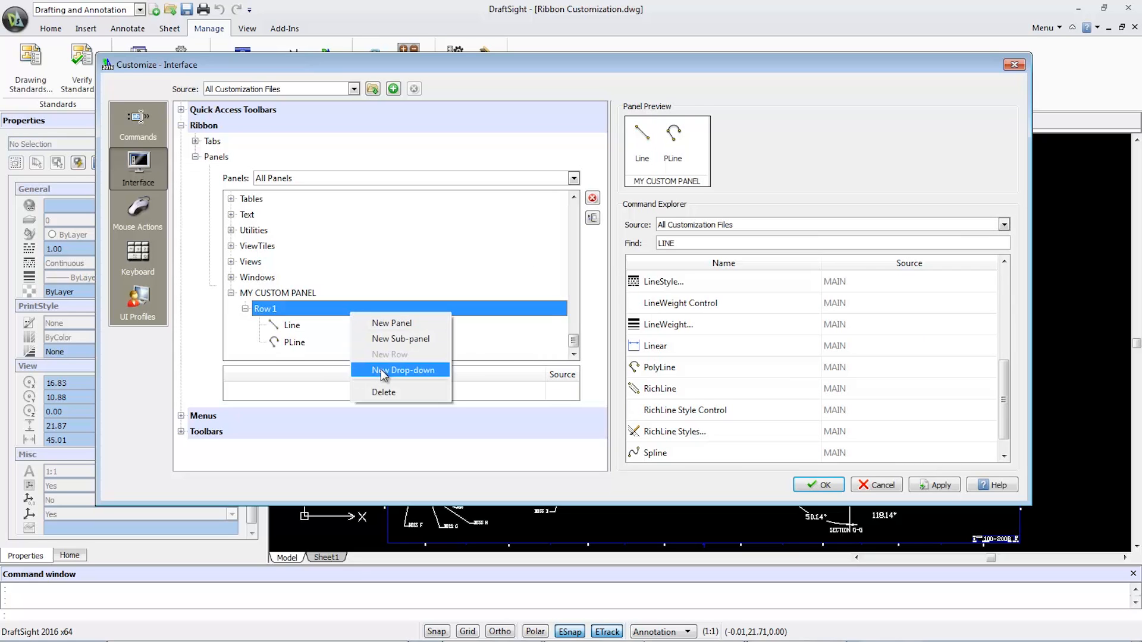
left_click(399, 370)
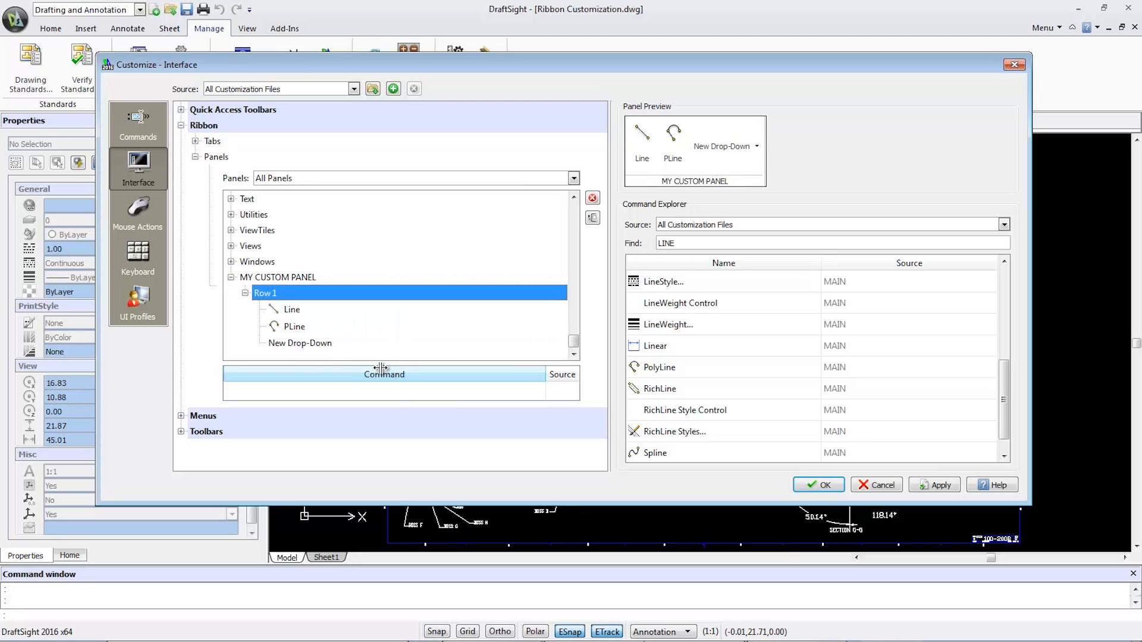
left_click(299, 343)
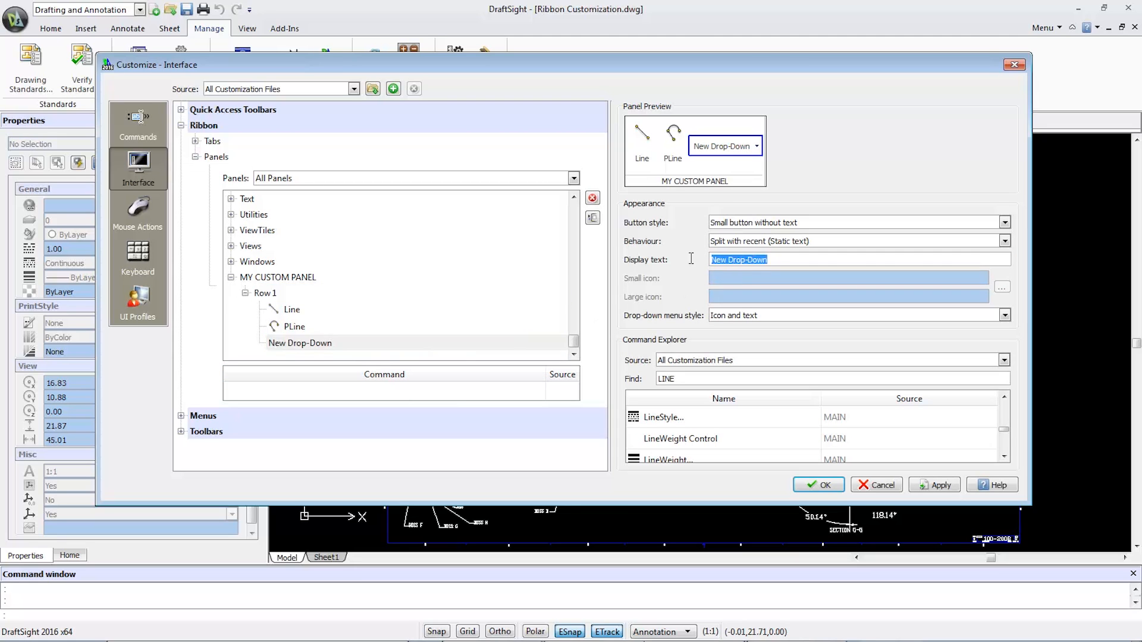
type("Control")
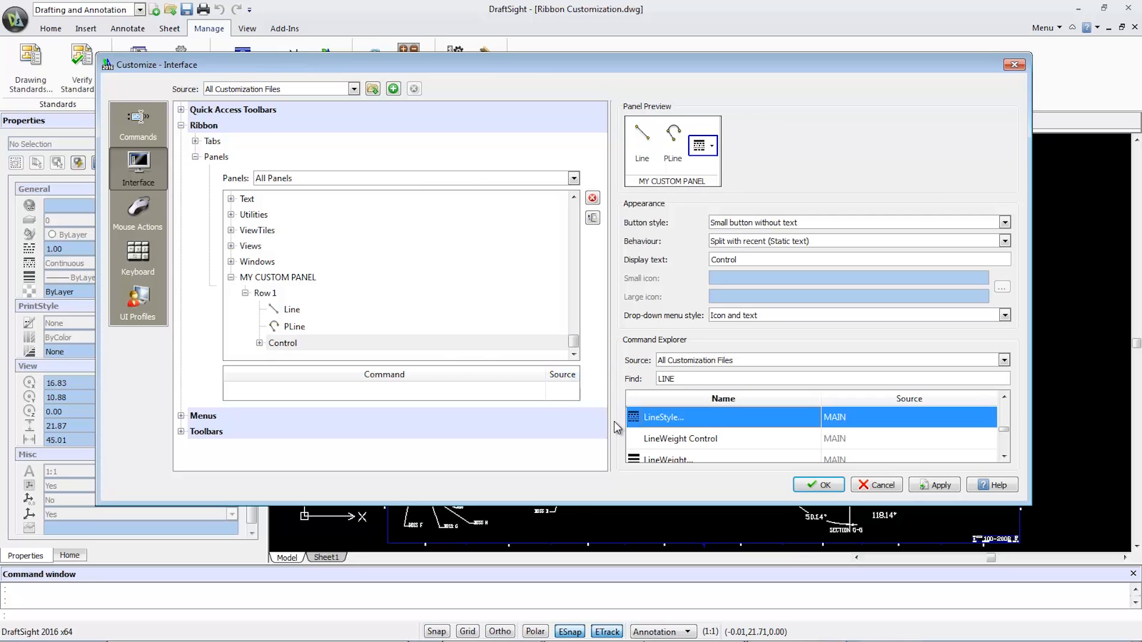
Step: Fill Control with LineWeight and make it a large vertical button with text
left_click(666, 438)
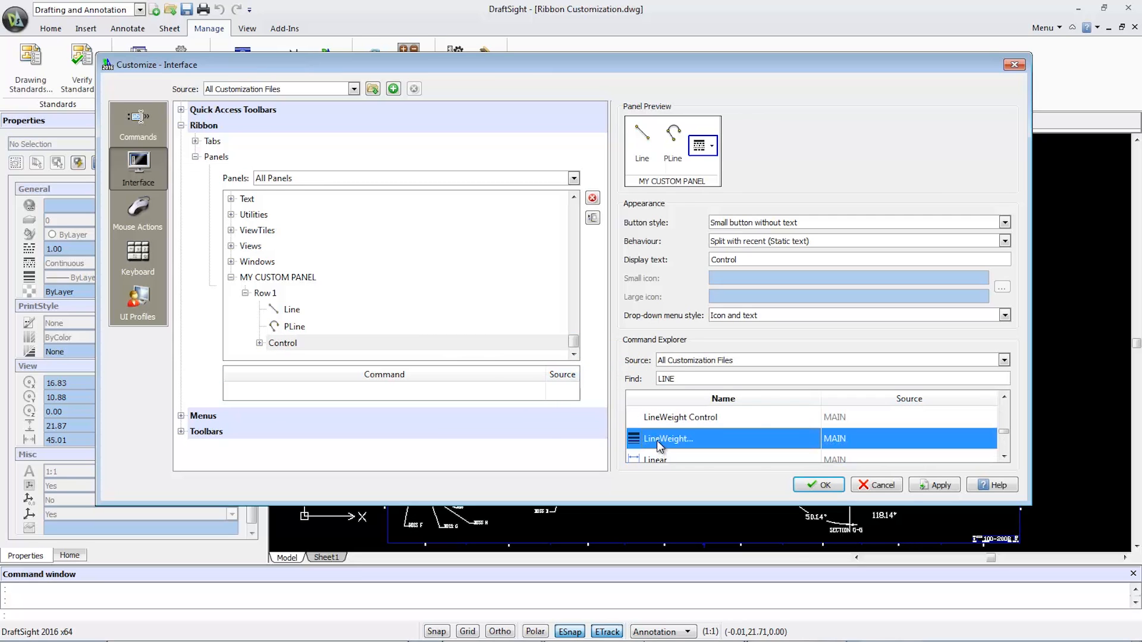
mouse_move(337, 357)
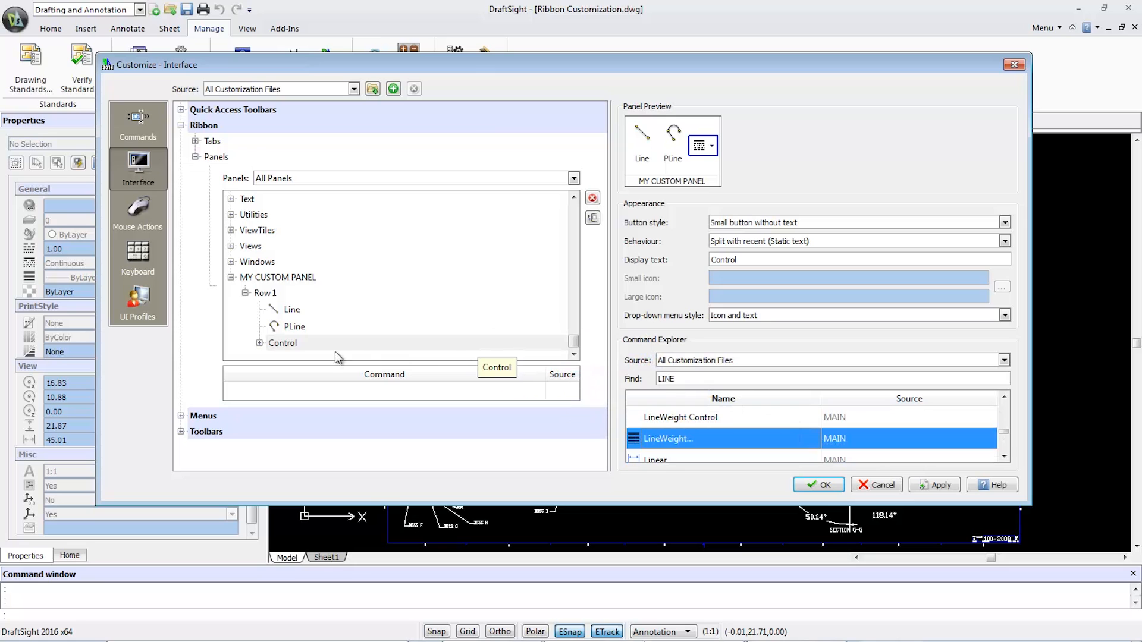
left_click(283, 343)
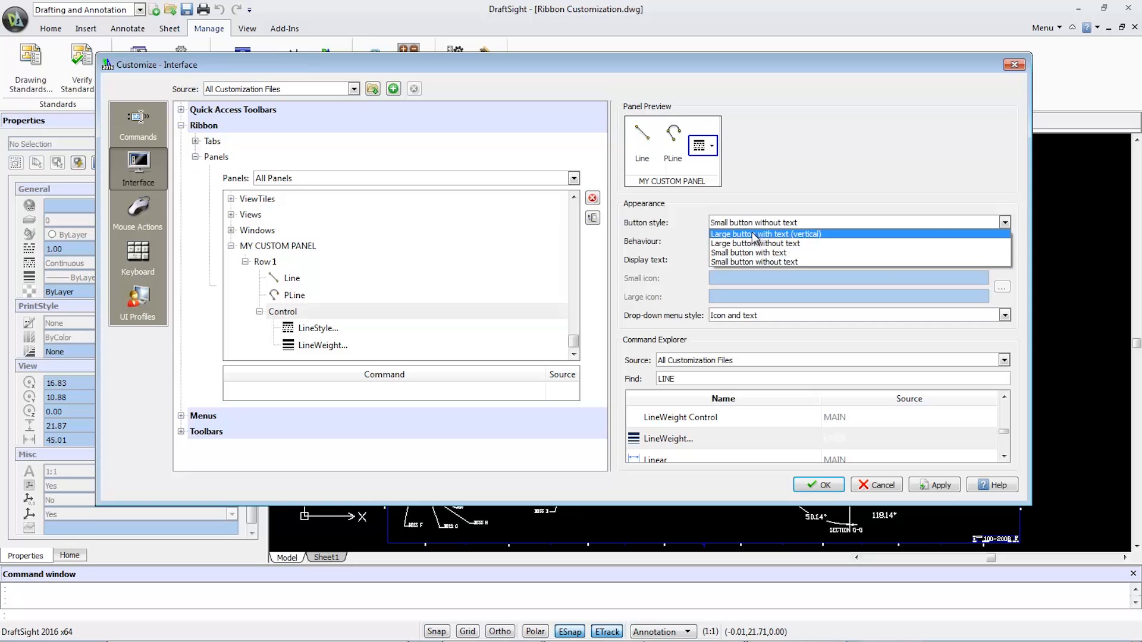
left_click(764, 234)
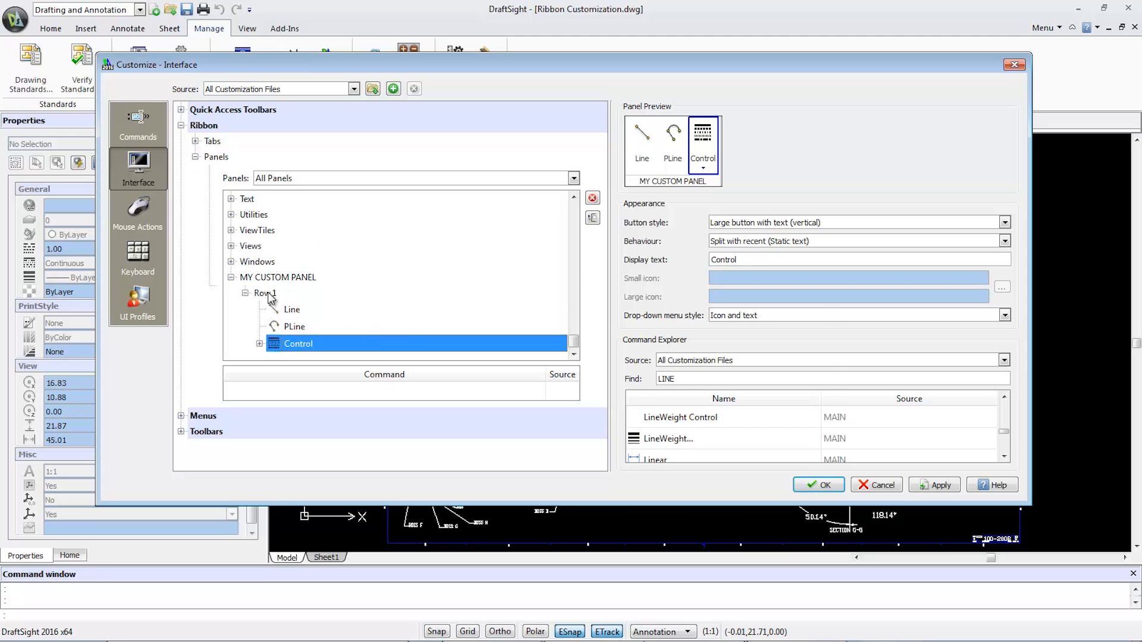
Step: Create Sub-Panel 1 under Row 1 and give it its first row
right_click(263, 292)
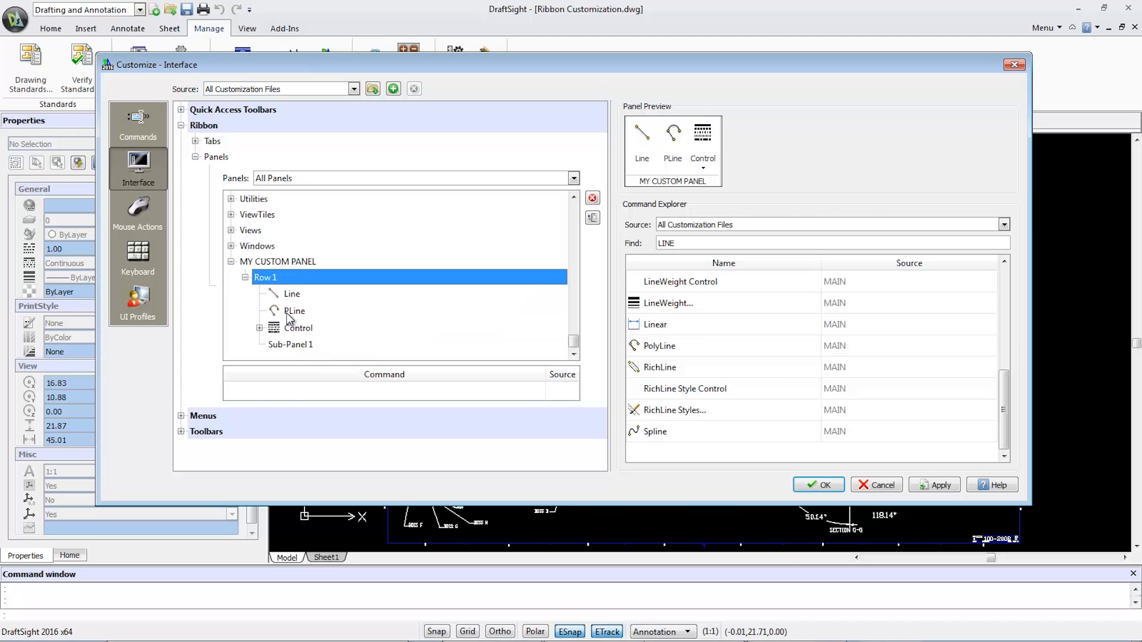
mouse_move(289, 349)
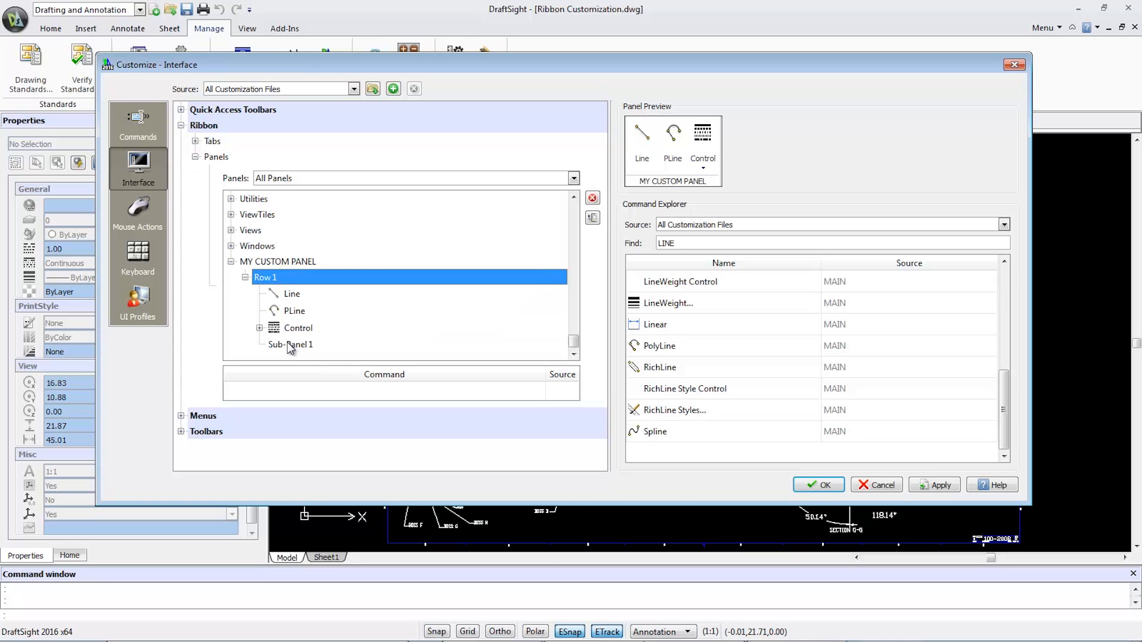
right_click(291, 344)
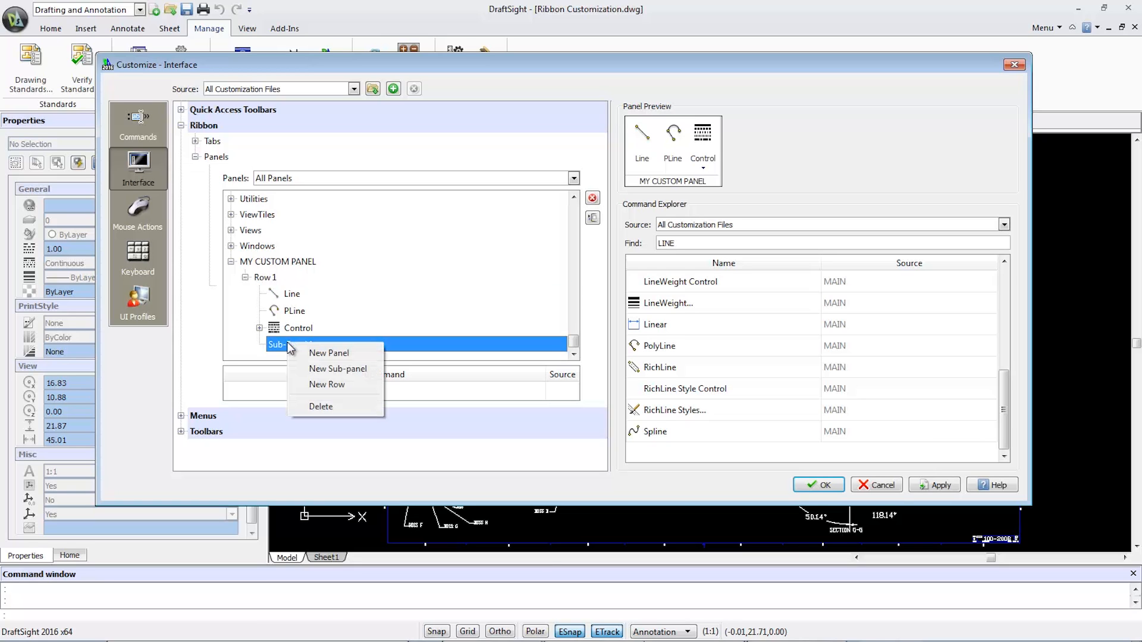
left_click(327, 385)
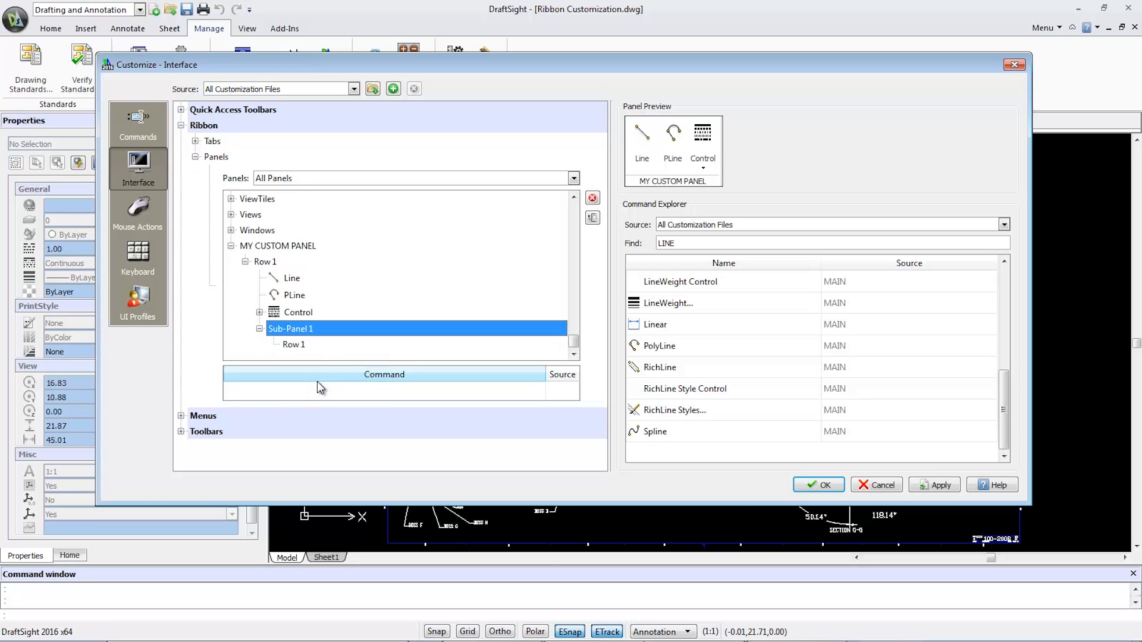
left_click(292, 344)
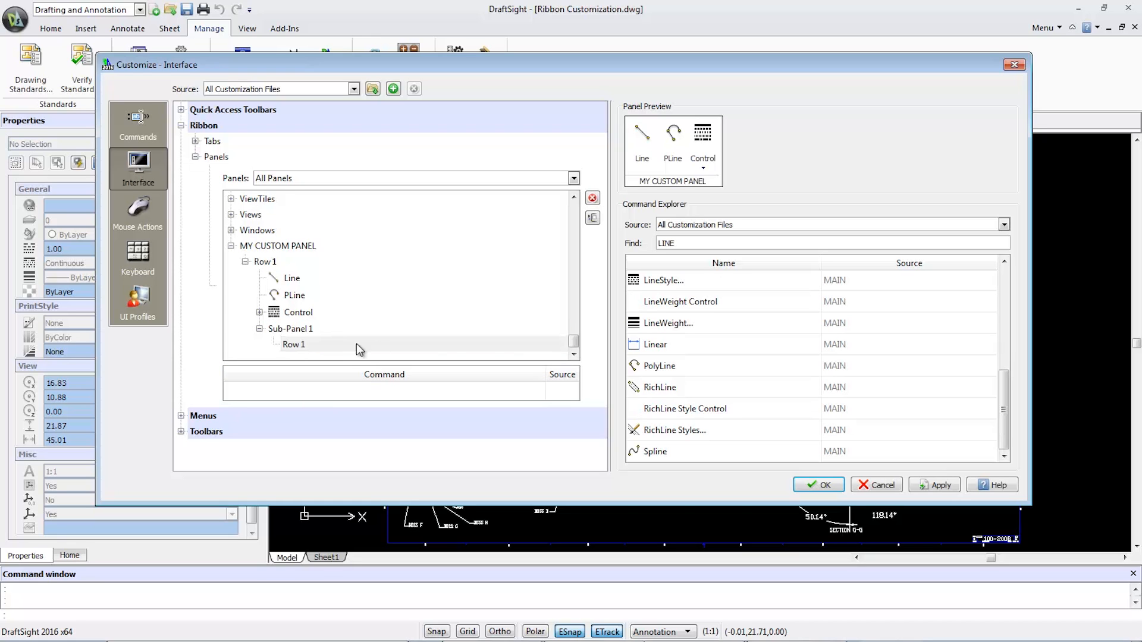
Step: Fill Sub-Panel 1 Row 1 with RichLine, Linear and Infinite Line commands
left_click(659, 386)
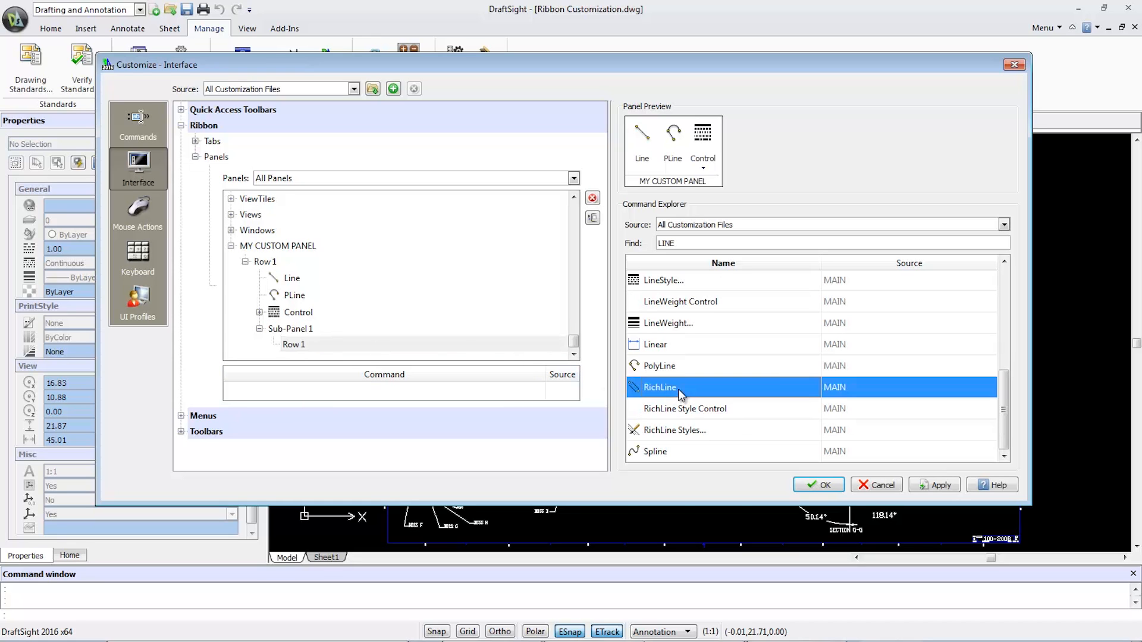
left_click_drag(659, 387, 479, 346)
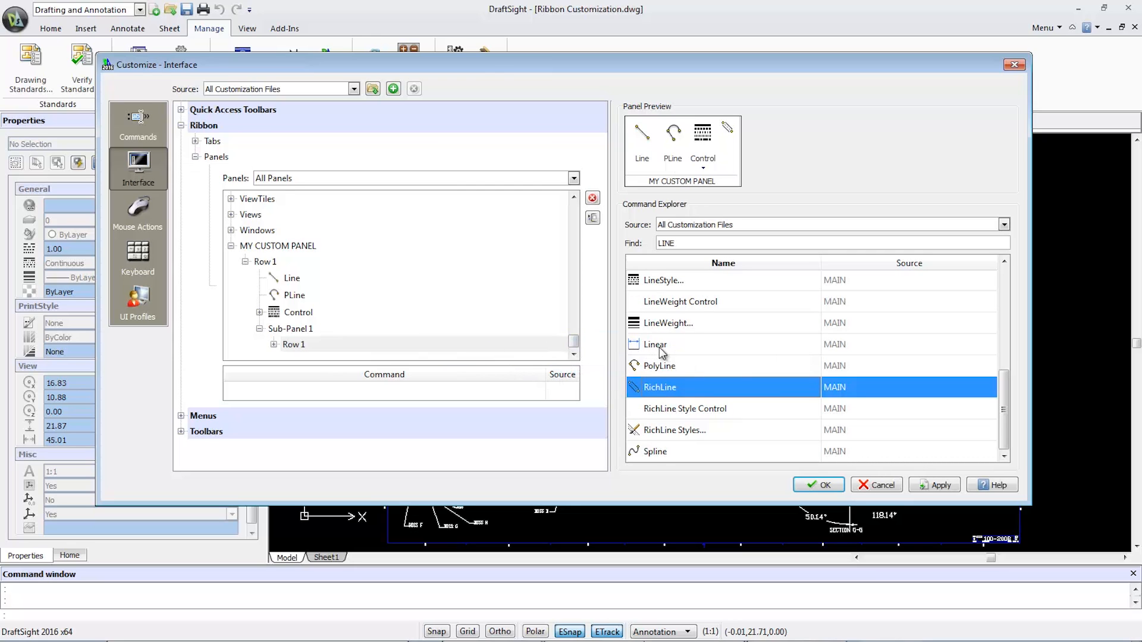
left_click(655, 344)
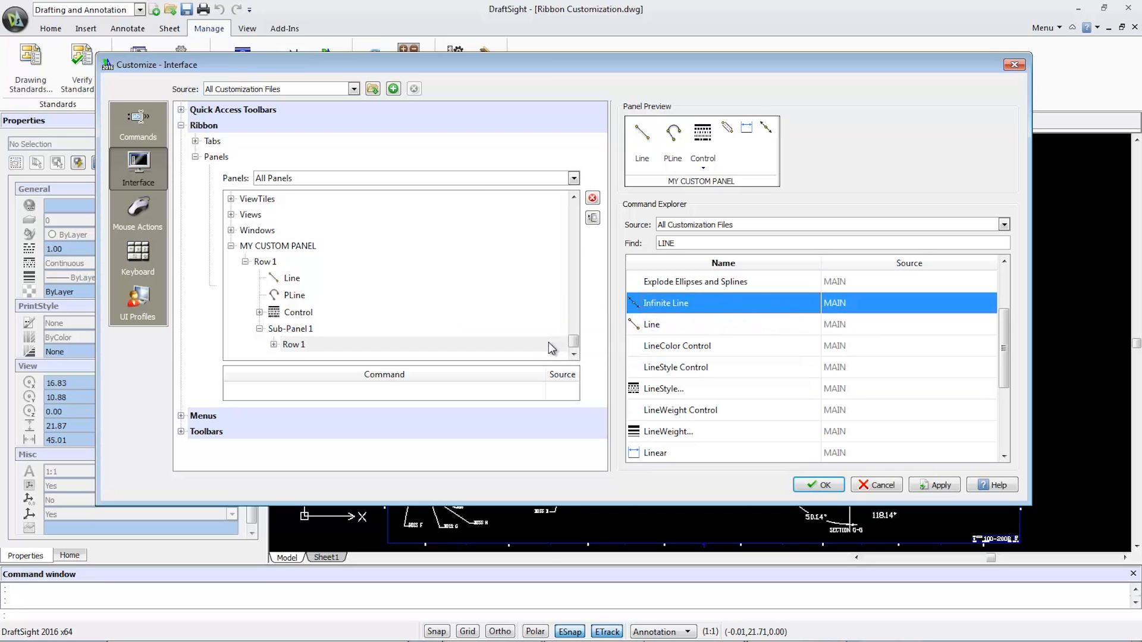
Step: Add a second row to Sub-Panel 1
left_click(289, 329)
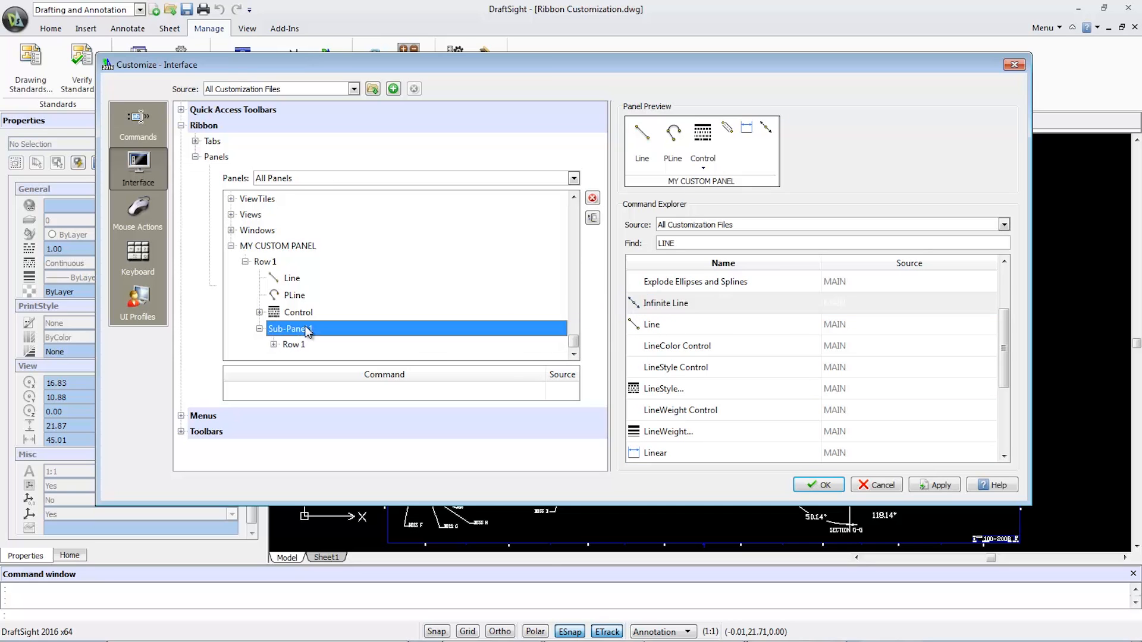
right_click(289, 328)
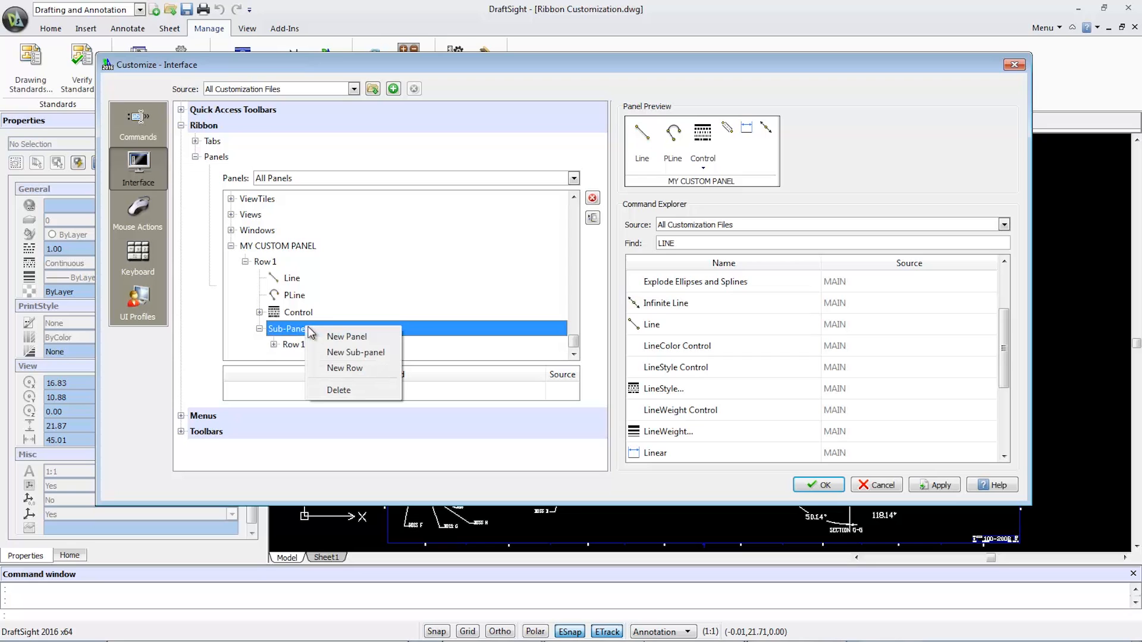
left_click(345, 367)
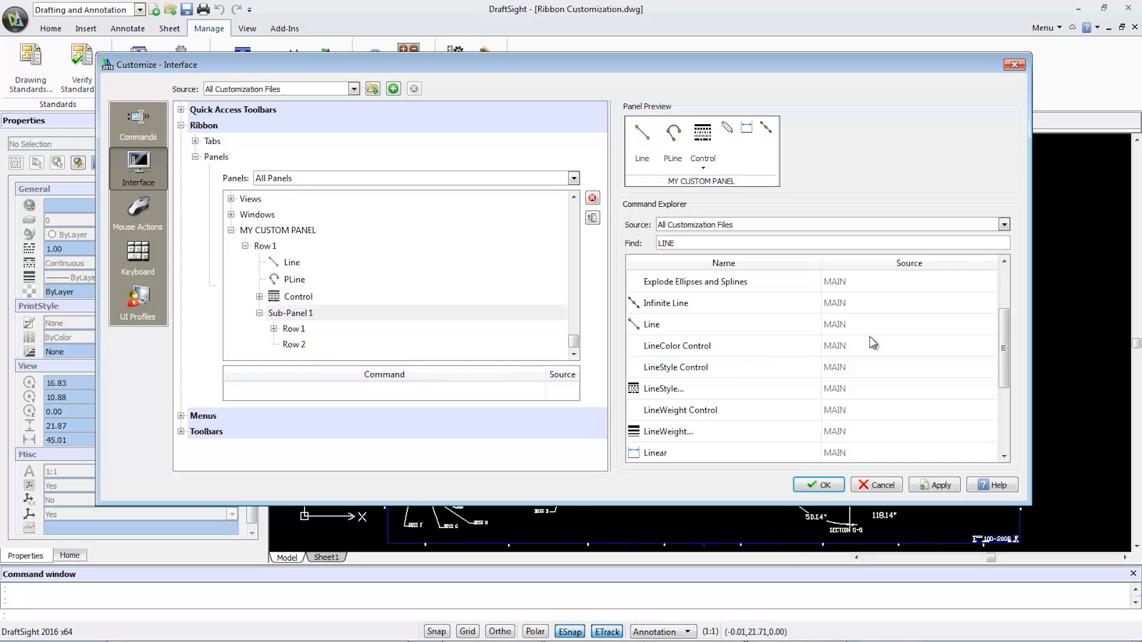
Step: Drop three more commands into Row 2 of Sub-Panel 1, apply and collapse the Panels list
scroll("up", 3)
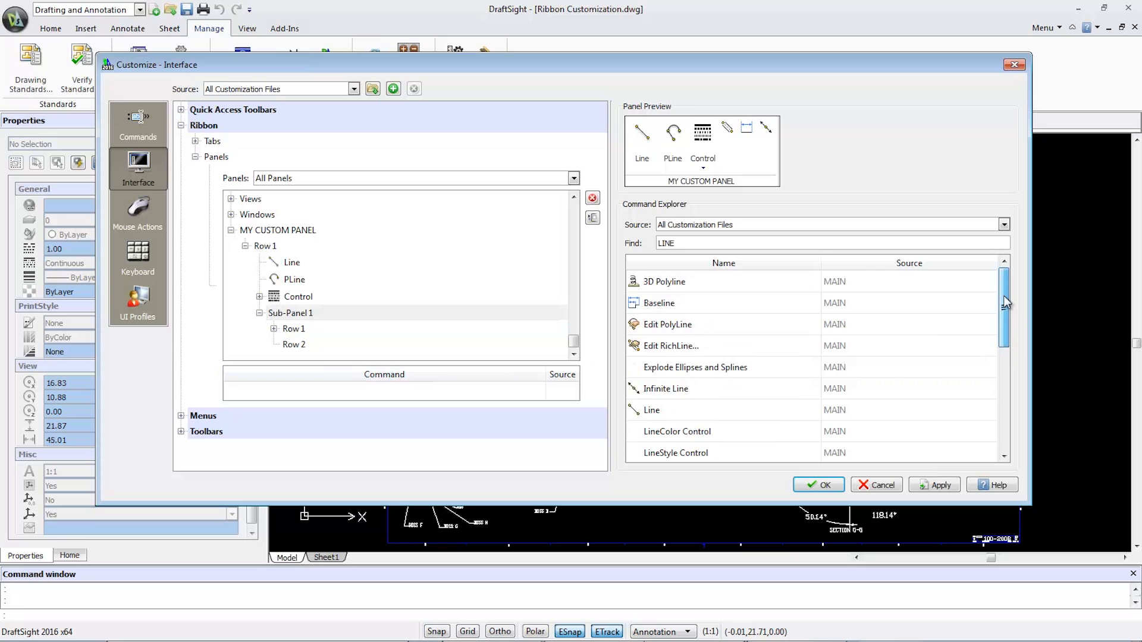
left_click(658, 303)
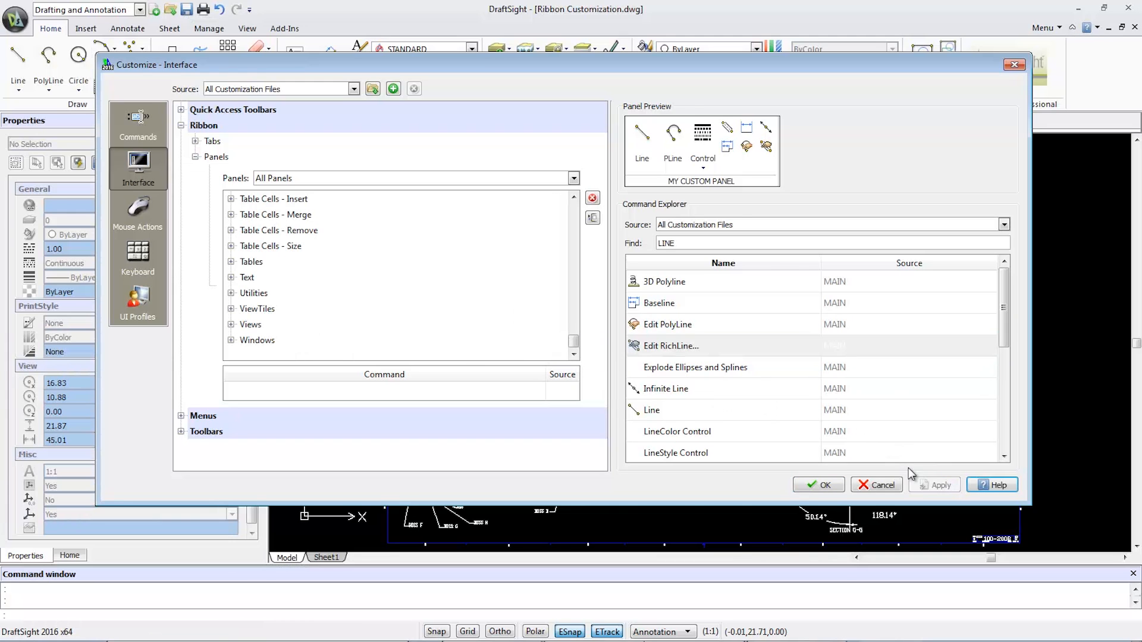
left_click(195, 158)
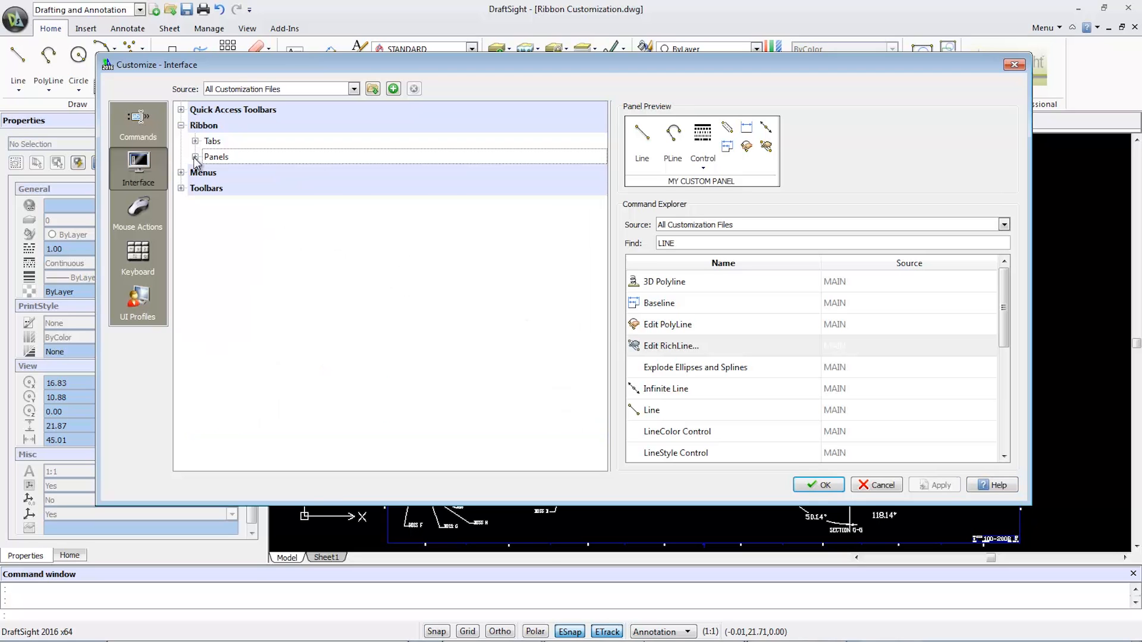
Step: Place MY CUSTOM PANEL inside MY CUSTOM TAB under Ribbon Tabs and apply the customization
left_click(195, 141)
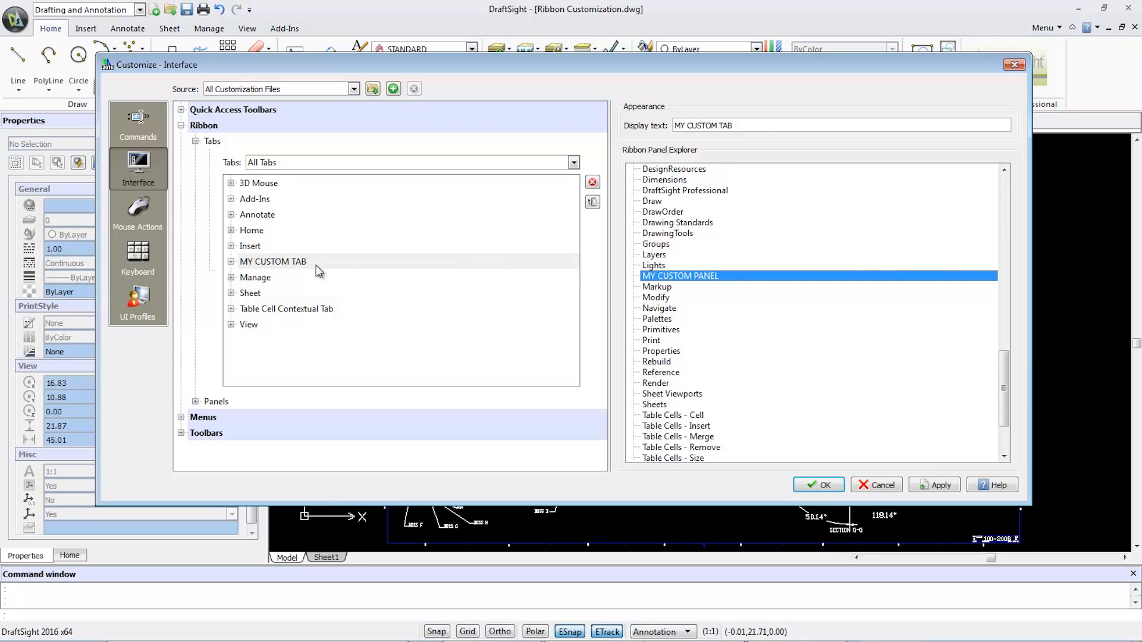
left_click(273, 262)
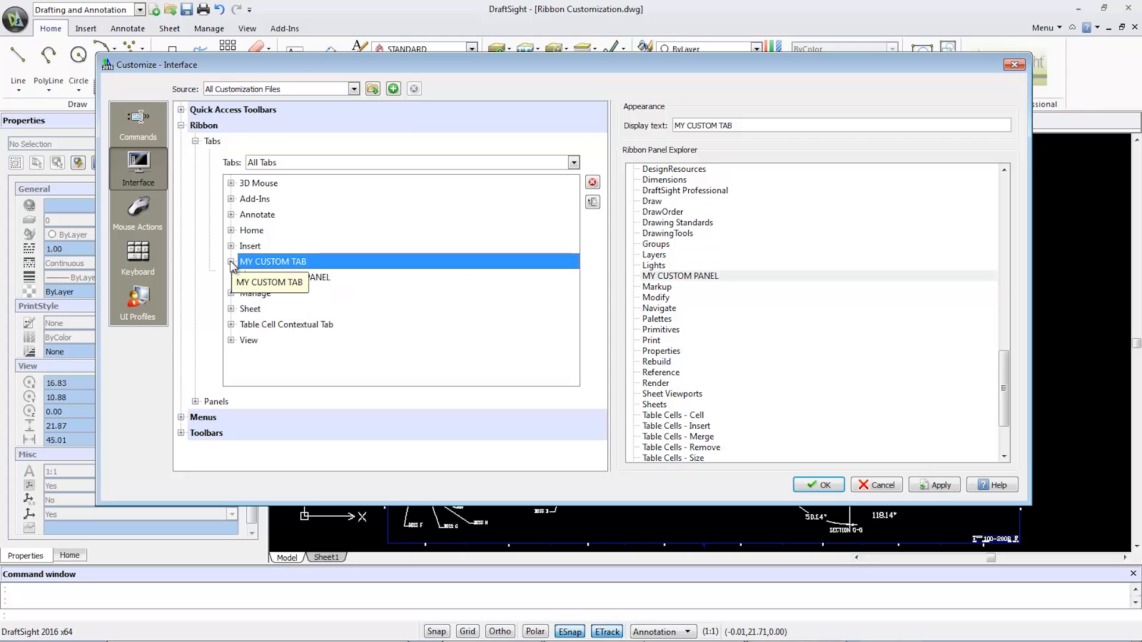
left_click(231, 262)
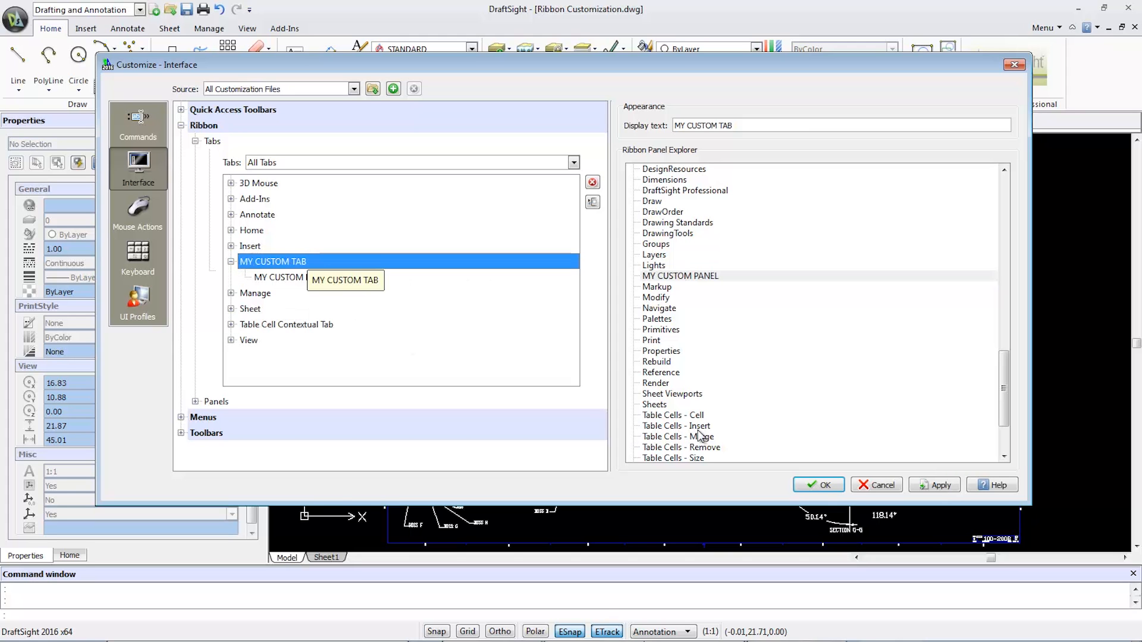
left_click(940, 485)
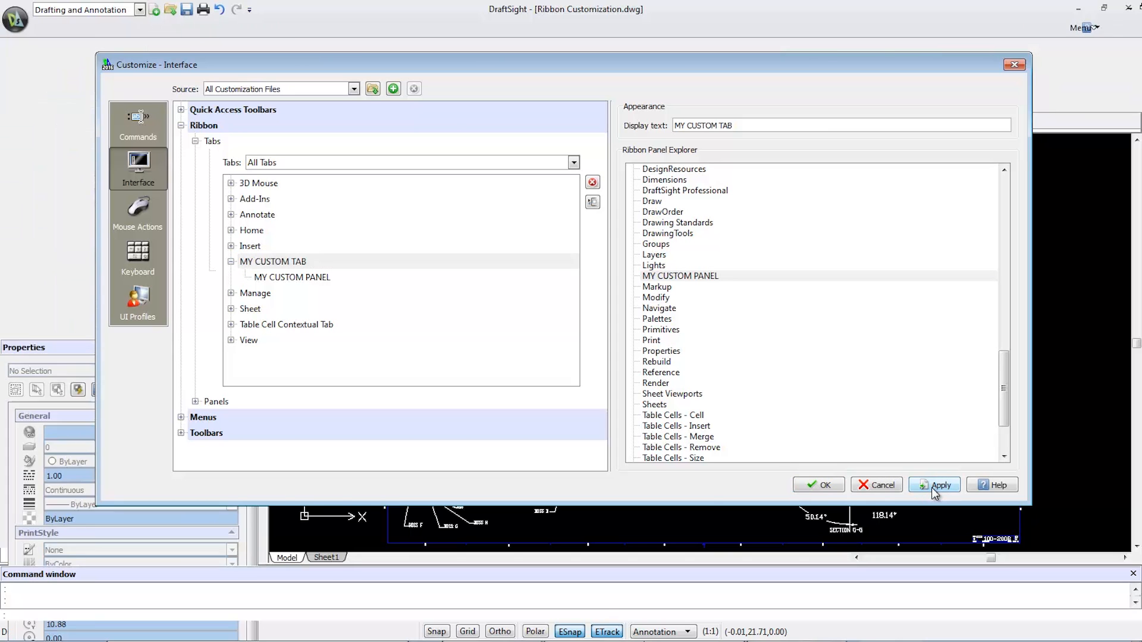